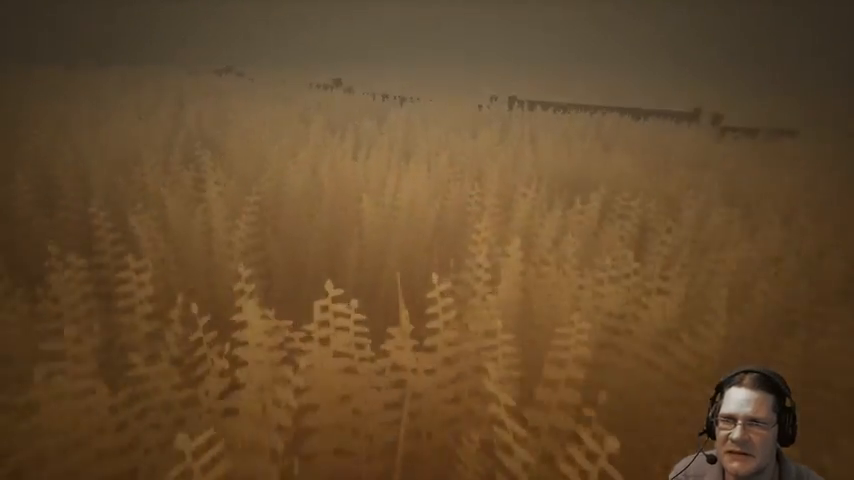
mouse_move(427, 240)
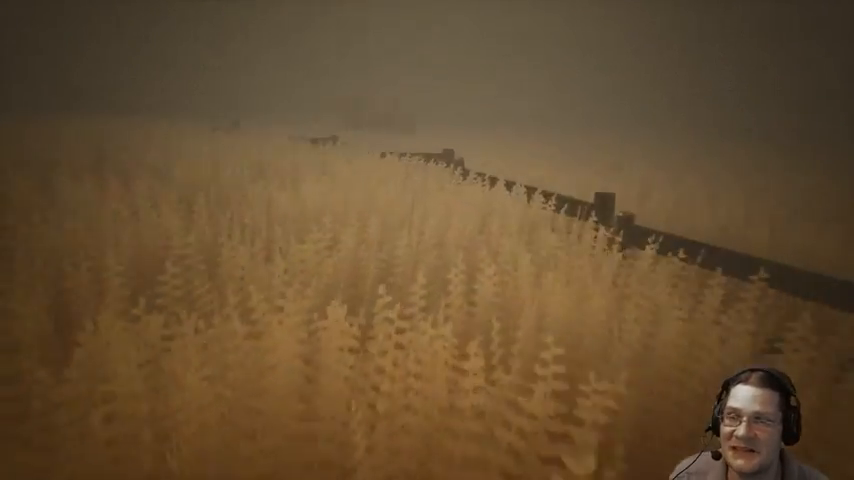